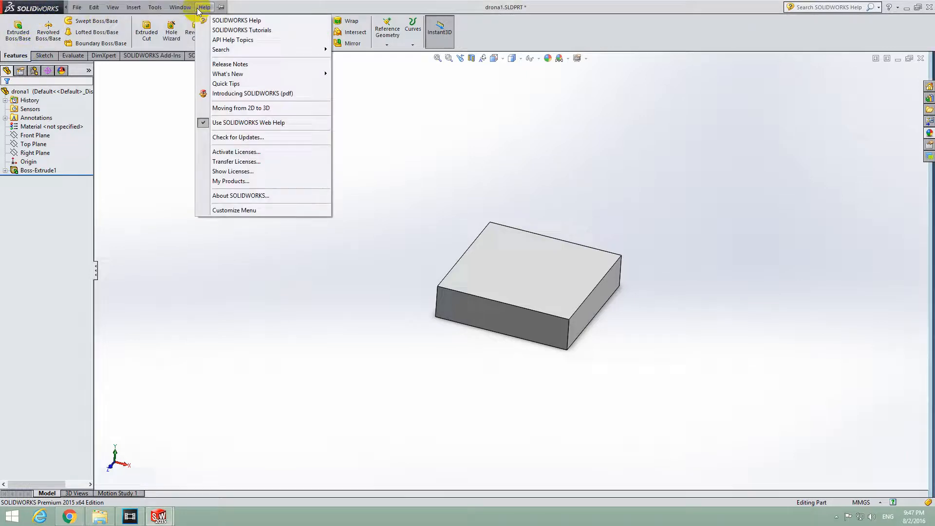
Step: Dismiss the version info, deselect the box, and start the Sketch Text tool
{"action": "left_click", "coordinate": [240, 195]}
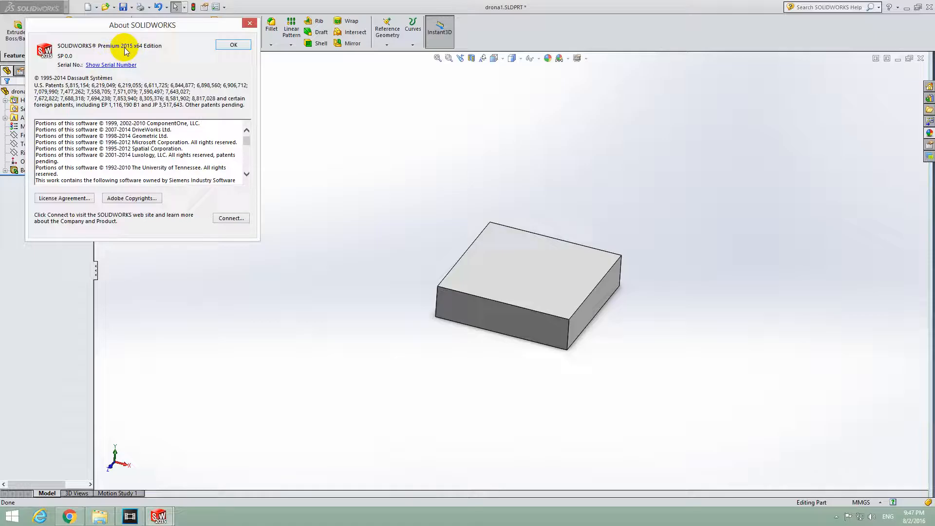
{"action": "left_click", "coordinate": [233, 44]}
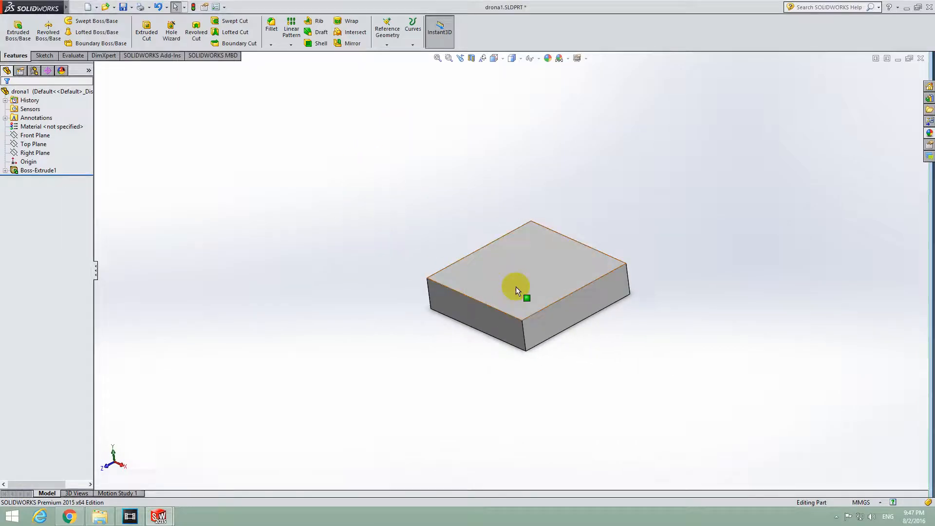
{"action": "mouse_move", "coordinate": [529, 274]}
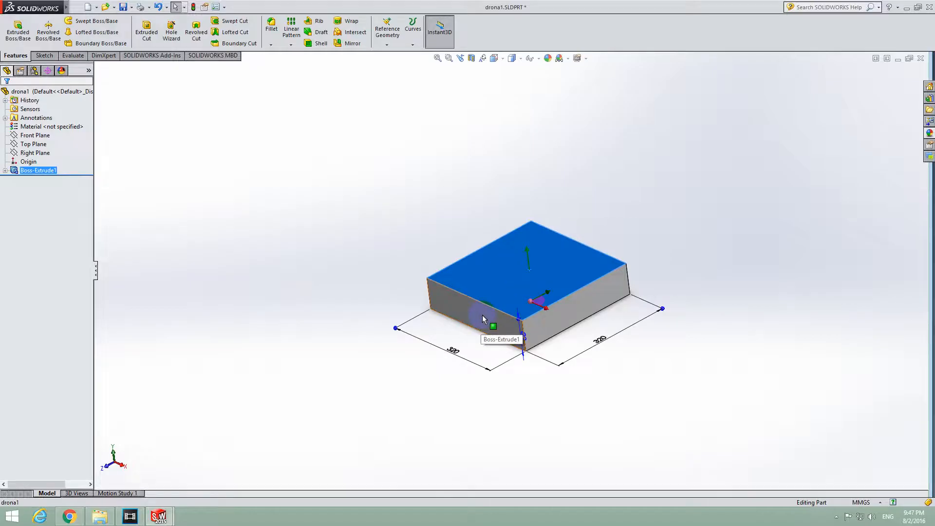
{"action": "left_click", "coordinate": [482, 320]}
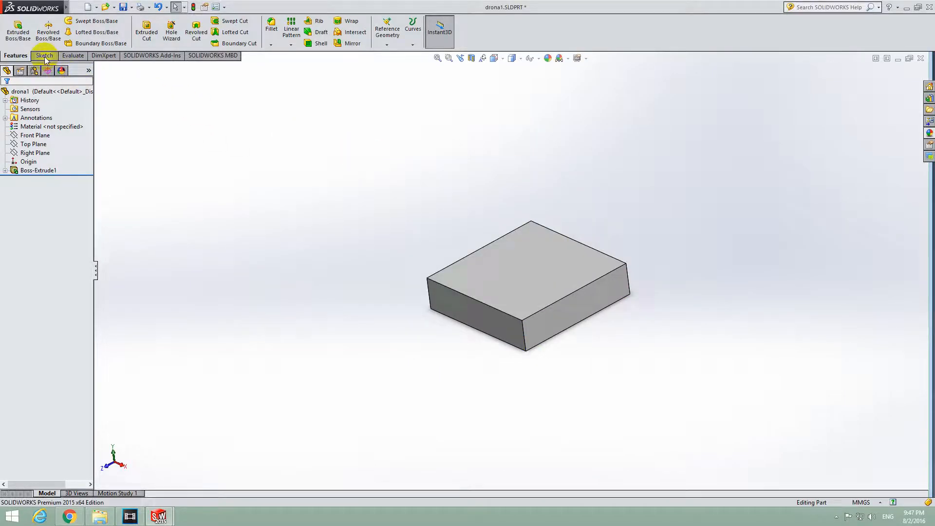
{"action": "left_click", "coordinate": [43, 55]}
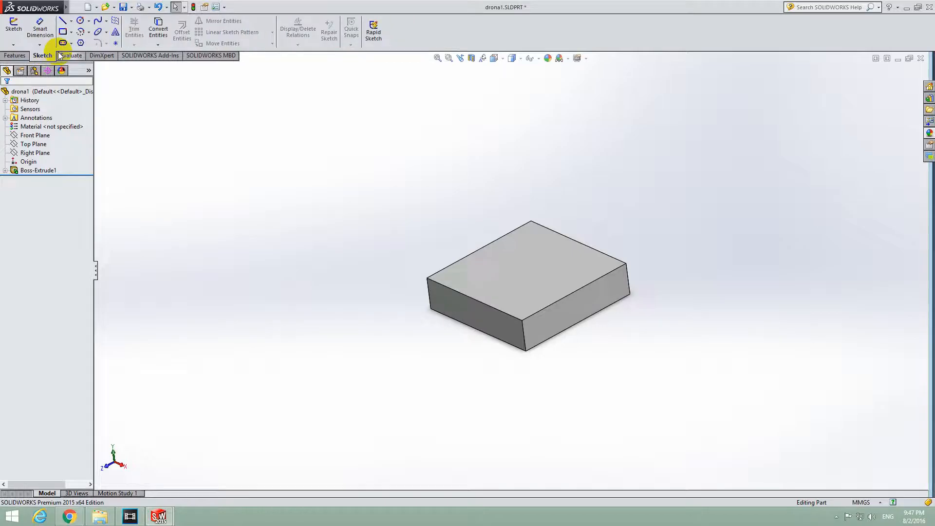
{"action": "mouse_move", "coordinate": [114, 32]}
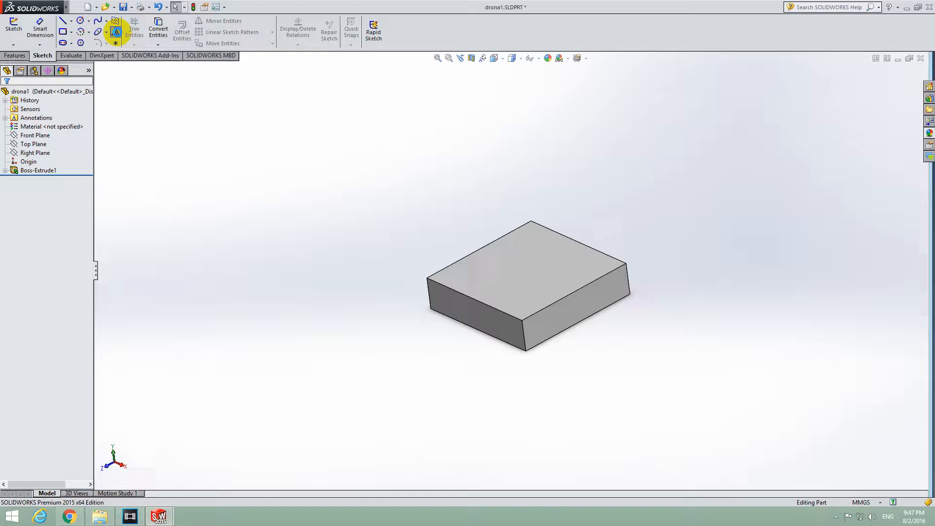
{"action": "left_click", "coordinate": [13, 28]}
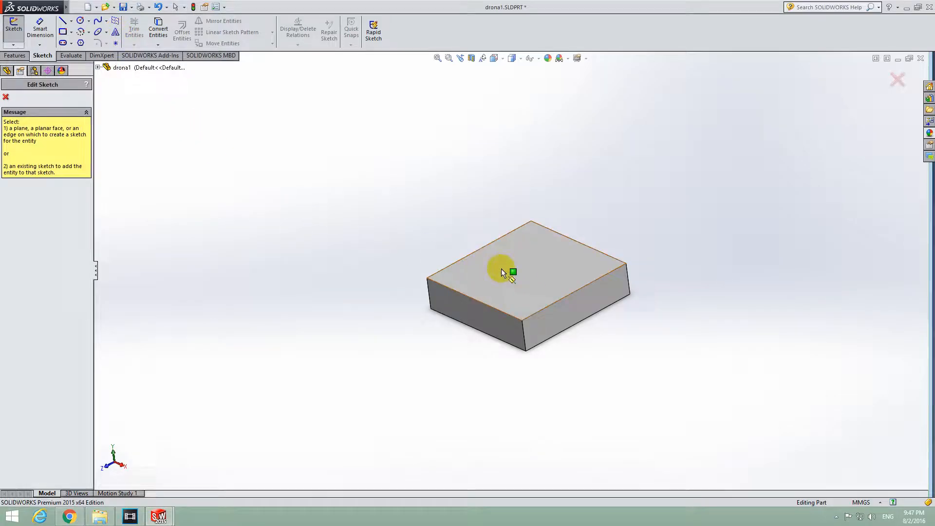
{"action": "mouse_move", "coordinate": [503, 274]}
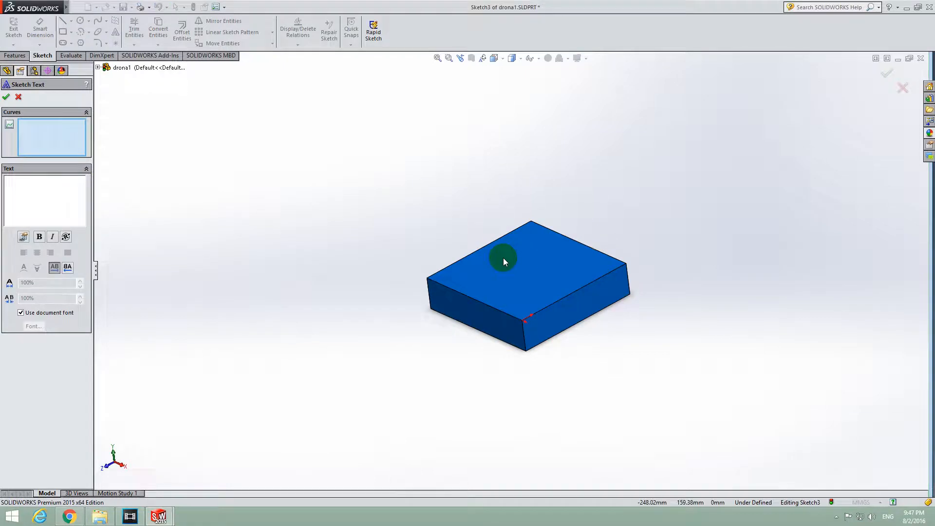
{"action": "mouse_move", "coordinate": [494, 294]}
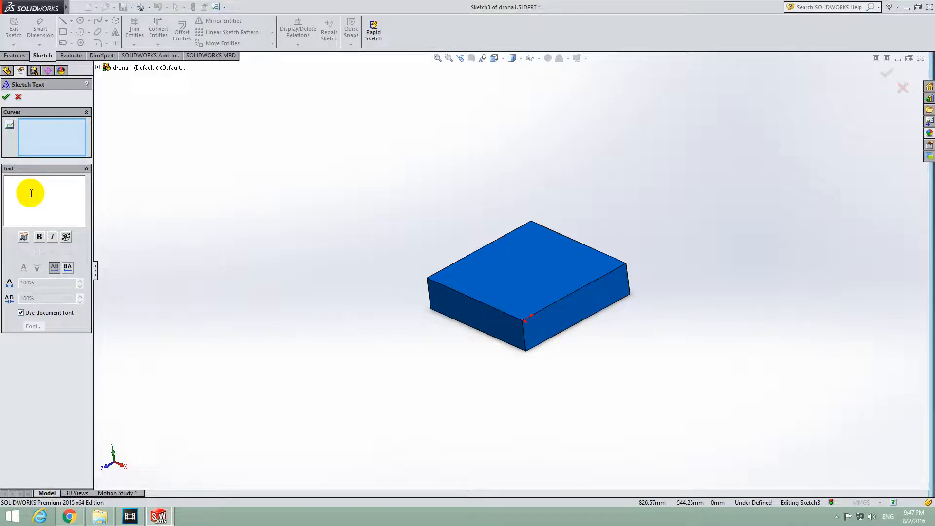
Step: Enter 'Drone 1' as the sketch text with the document font turned off, and open Font settings
{"action": "type", "text": "Drone 1"}
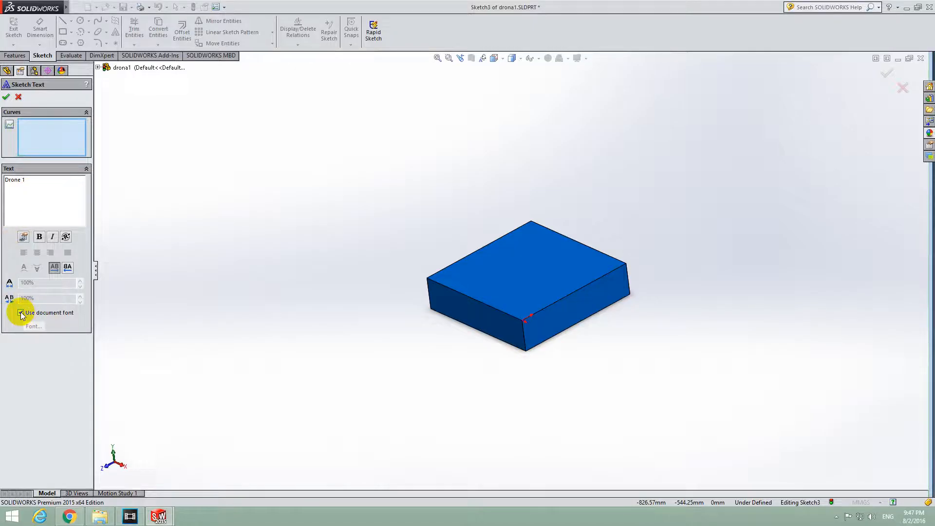
{"action": "left_click", "coordinate": [21, 313]}
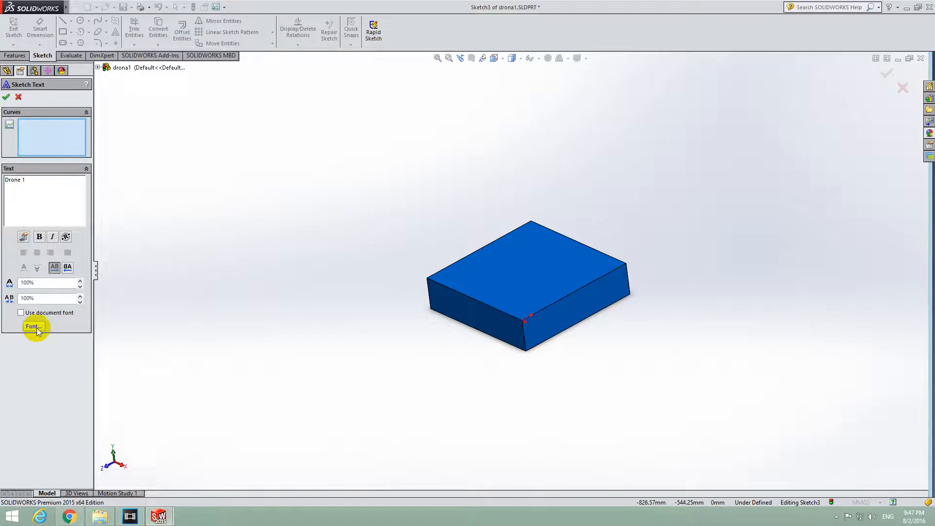
{"action": "left_click", "coordinate": [34, 326]}
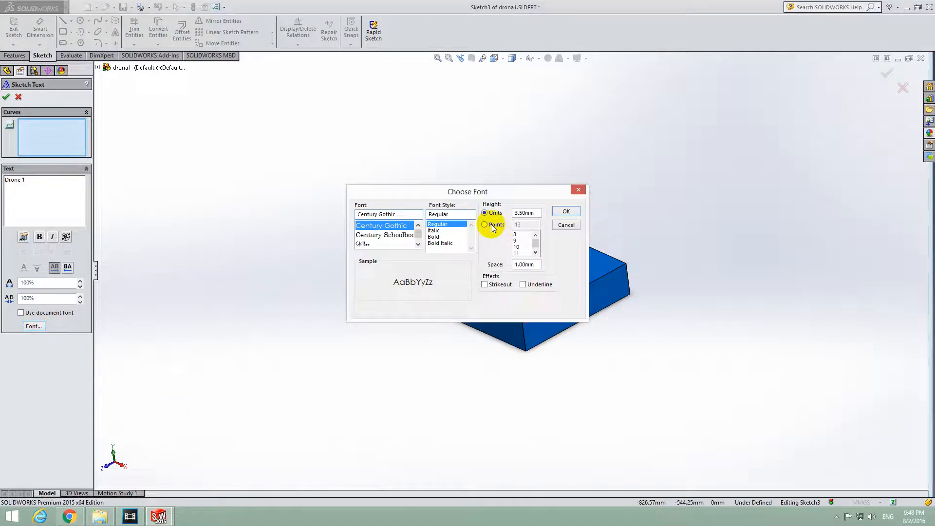
Step: Set the Drone 1 text height to 150 points in Choose Font
{"action": "left_click", "coordinate": [484, 225]}
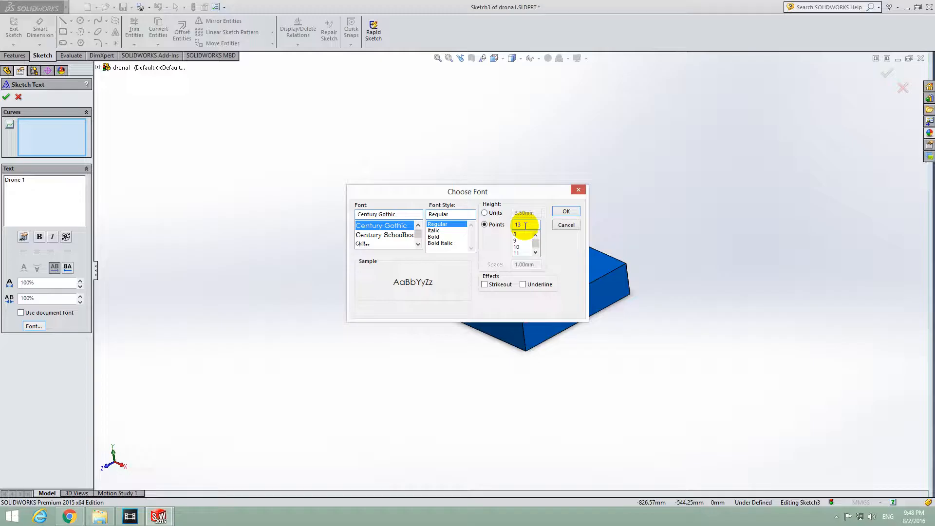
{"action": "type", "text": "150"}
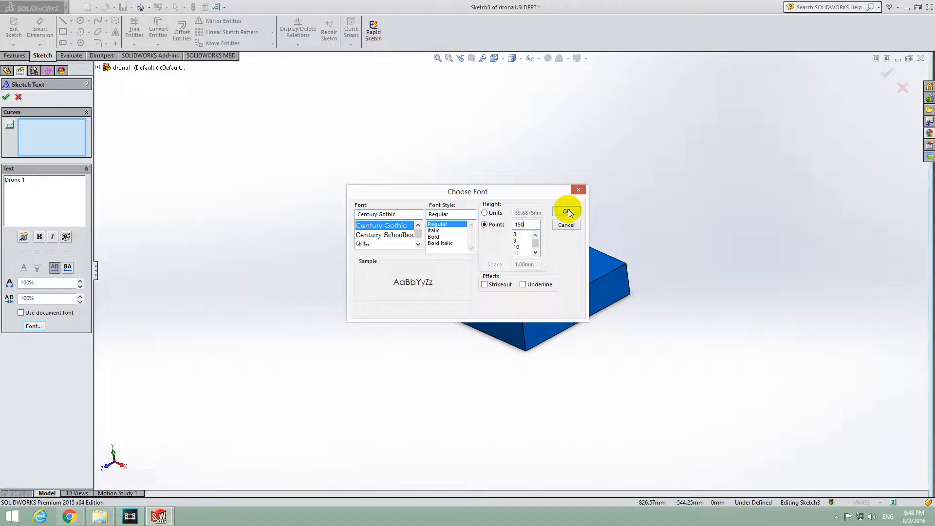
{"action": "left_click", "coordinate": [567, 211]}
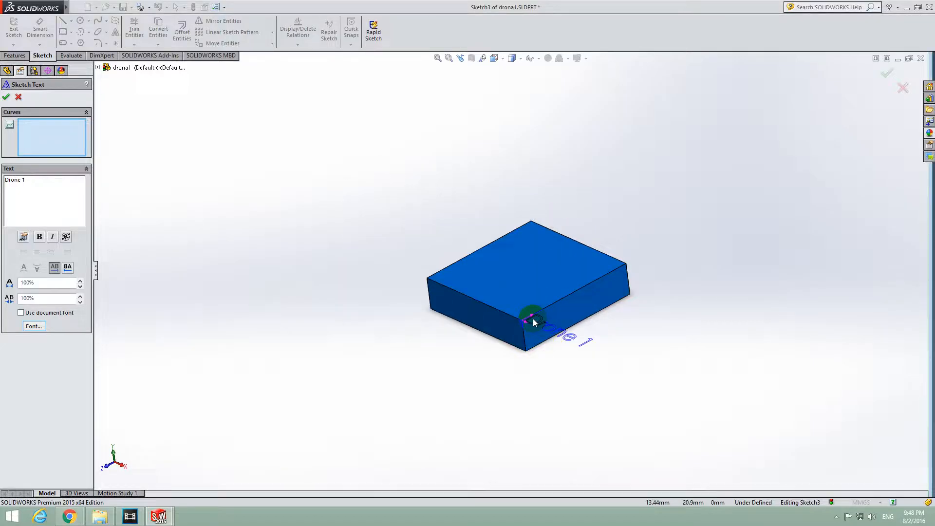
Step: Drag the Drone 1 text onto the centre of the box's top face
{"action": "left_click_drag", "start_coordinate": [531, 322], "coordinate": [486, 265]}
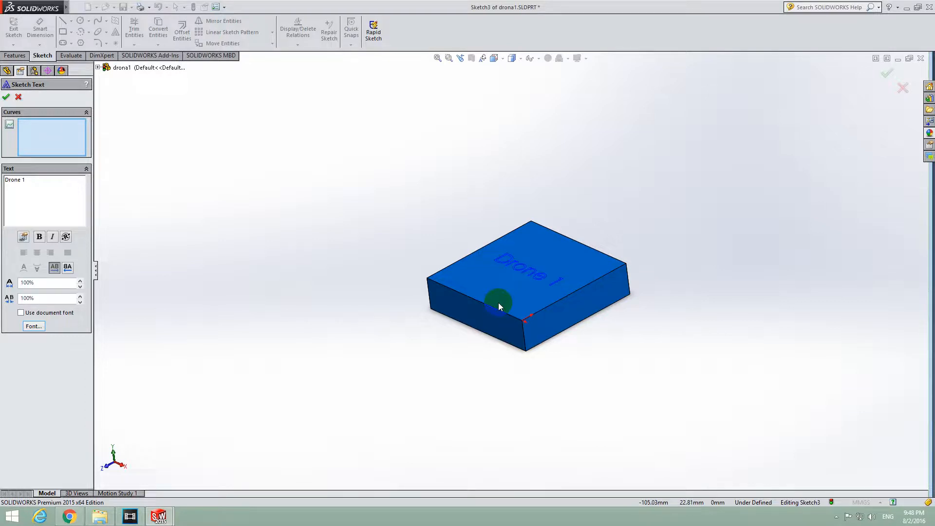
{"action": "left_click_drag", "start_coordinate": [500, 301], "coordinate": [506, 261]}
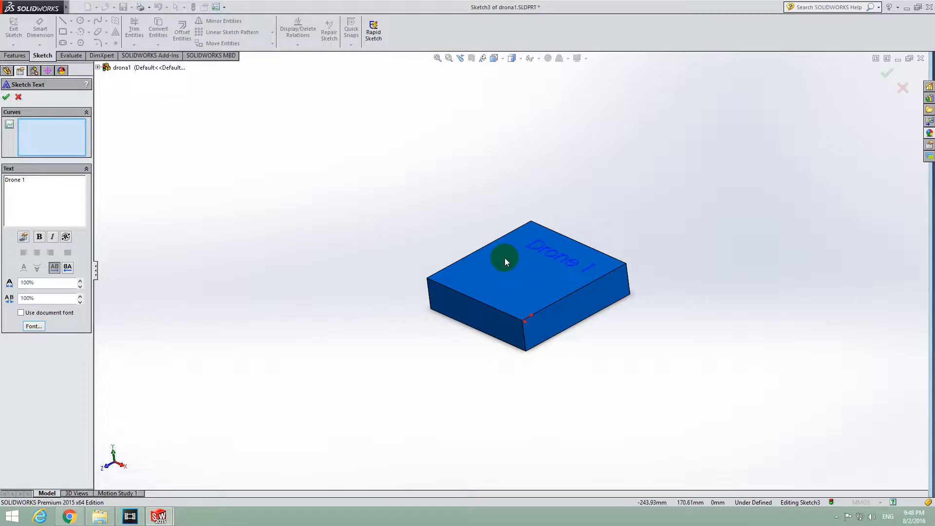
{"action": "left_click_drag", "start_coordinate": [506, 260], "coordinate": [491, 264]}
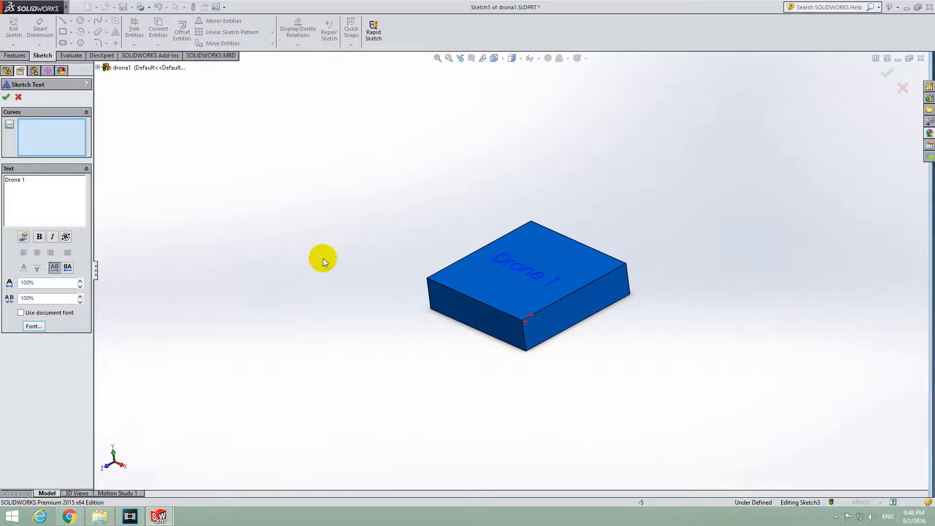
{"action": "mouse_move", "coordinate": [7, 98]}
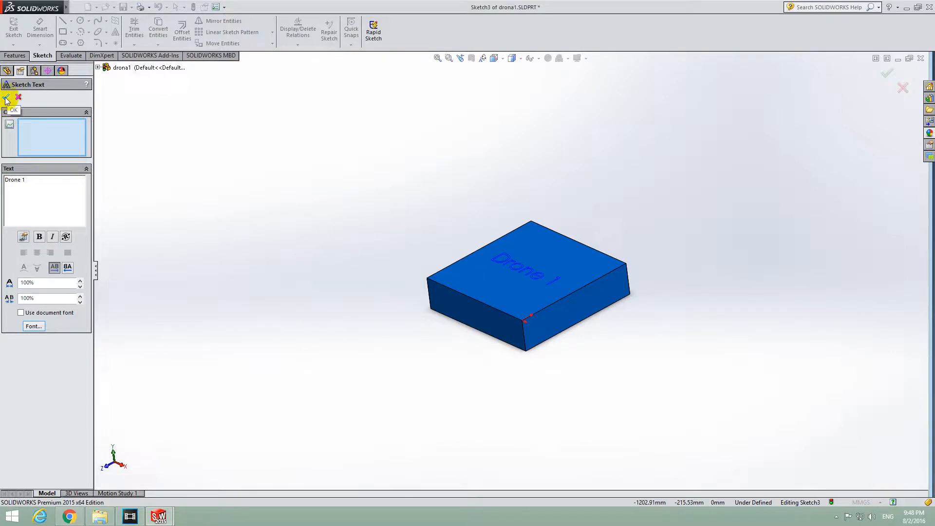
Step: Confirm the Drone 1 text in the Sketch Text PropertyManager
{"action": "left_click", "coordinate": [7, 98]}
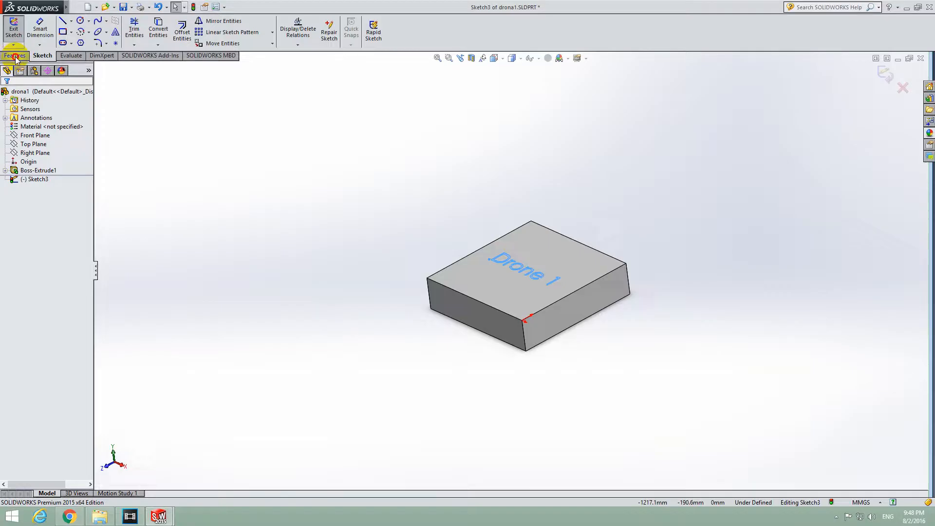
Step: Extrude the Drone 1 text as a 0.50 mm blind boss
{"action": "left_click", "coordinate": [13, 55]}
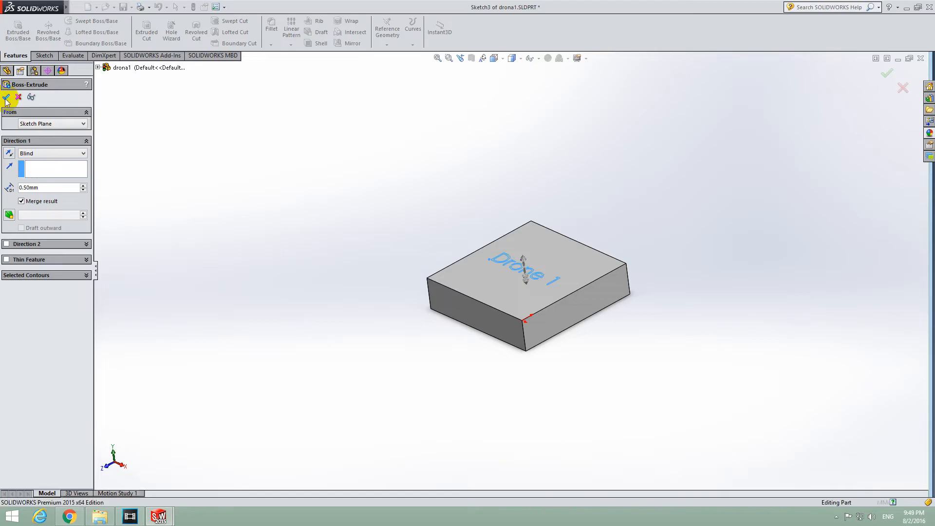
{"action": "left_click", "coordinate": [7, 98]}
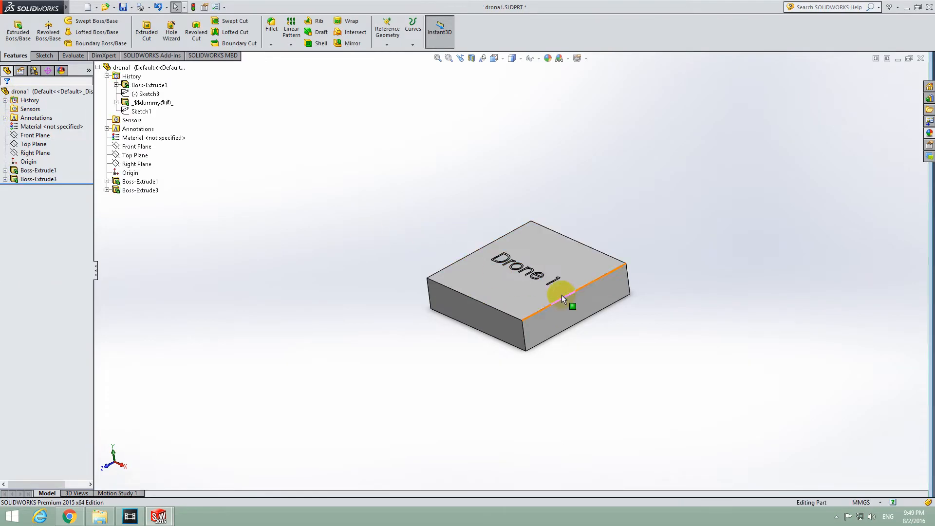